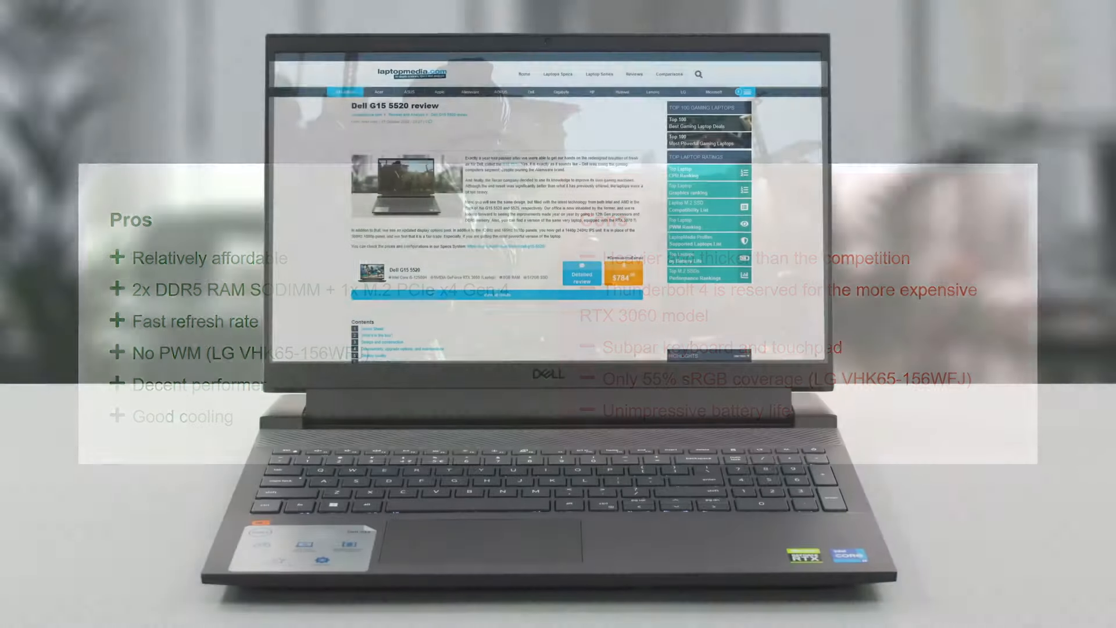
{"action": "scroll", "scroll_direction": "down", "scroll_amount": 3}
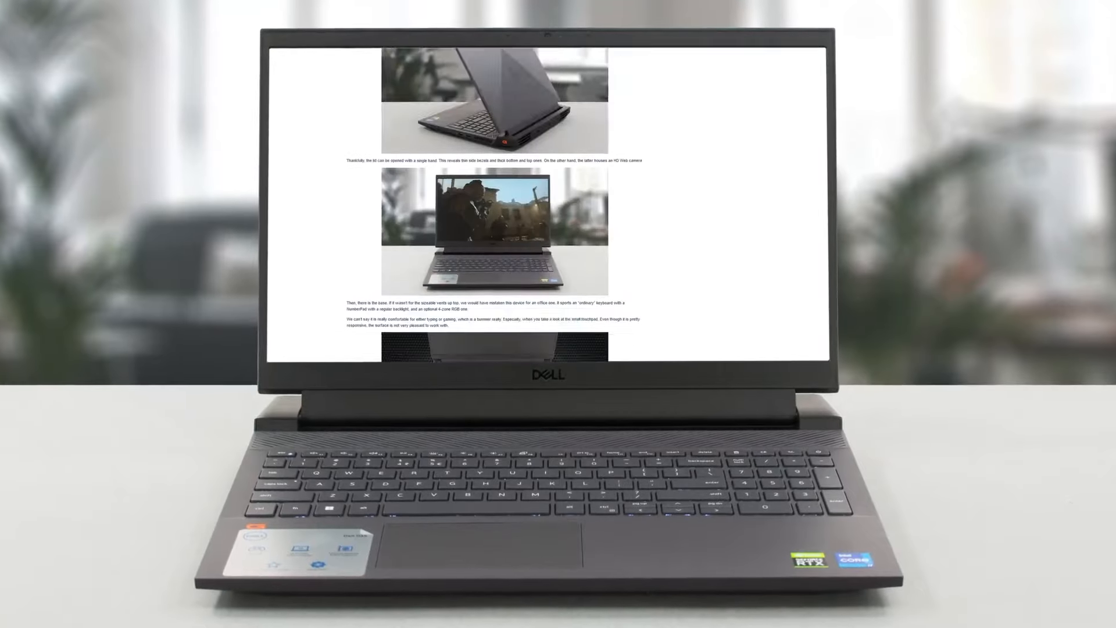
{"action": "scroll", "scroll_direction": "down", "scroll_amount": 3}
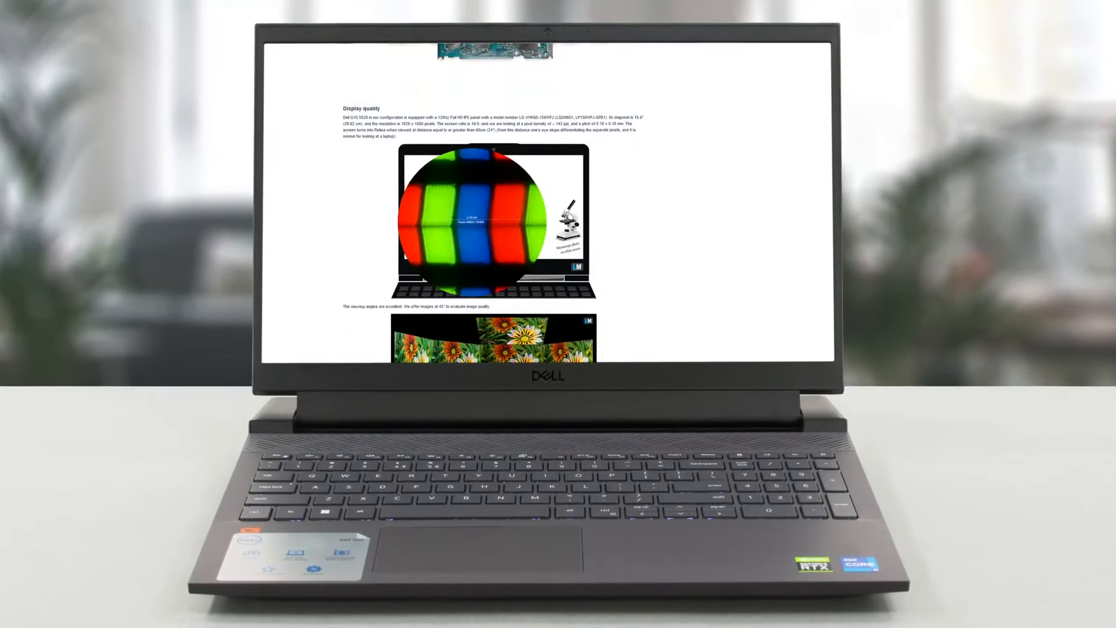
{"action": "scroll", "scroll_direction": "down", "scroll_amount": 3}
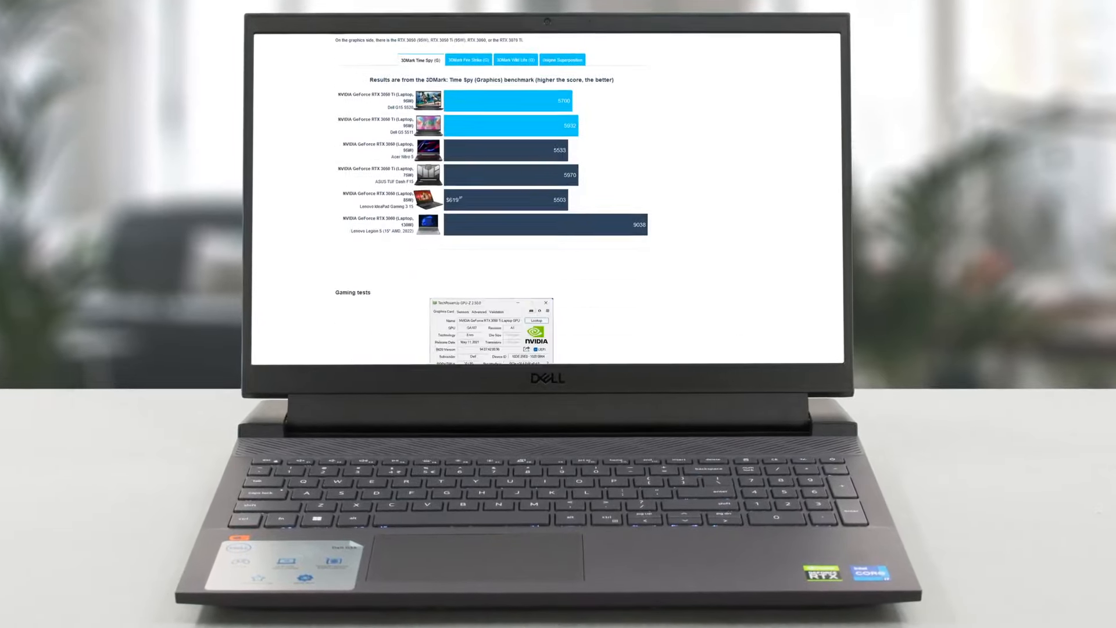
{"action": "scroll", "scroll_direction": "down", "scroll_amount": 3}
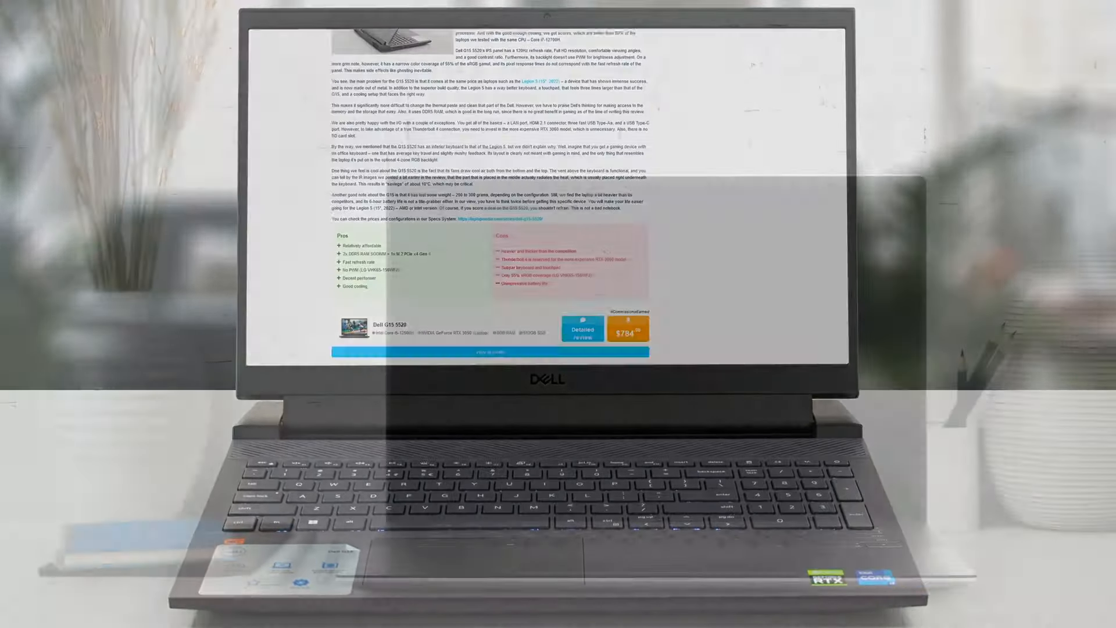